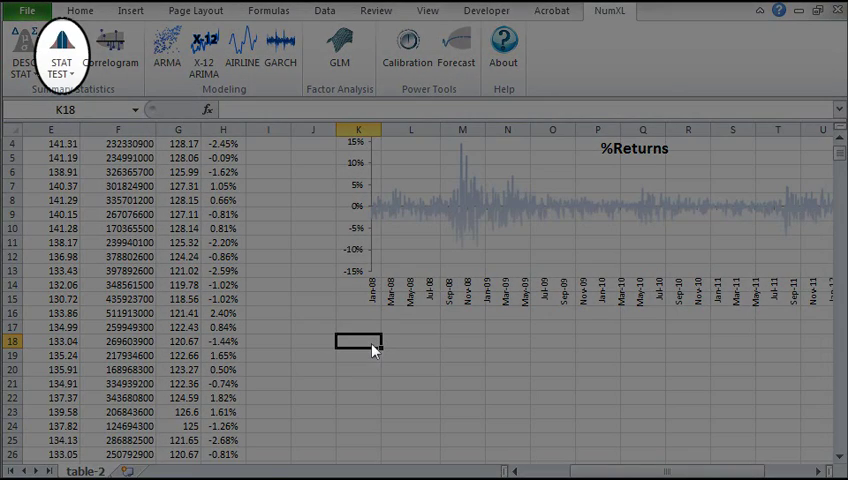
- Open the NumXL STAT TEST dropdown listing normality, white-noise, ARCH and stationary tests
{"action": "left_click", "coordinate": [61, 50]}
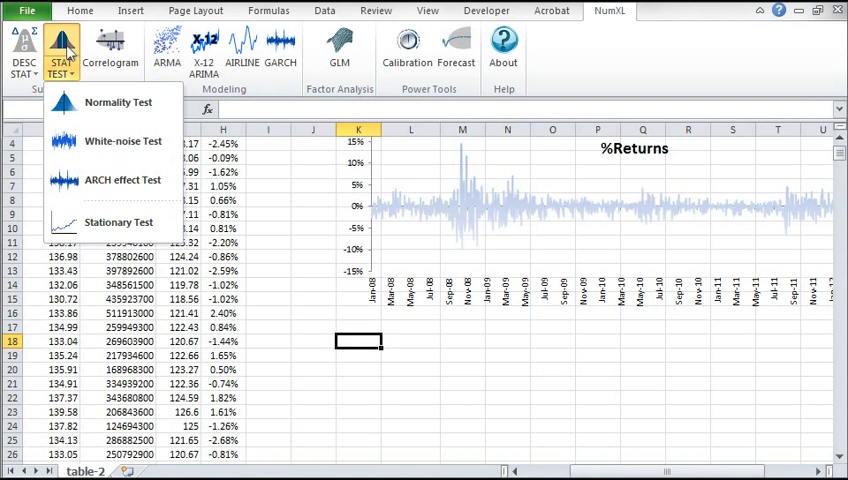
{"action": "mouse_move", "coordinate": [88, 140]}
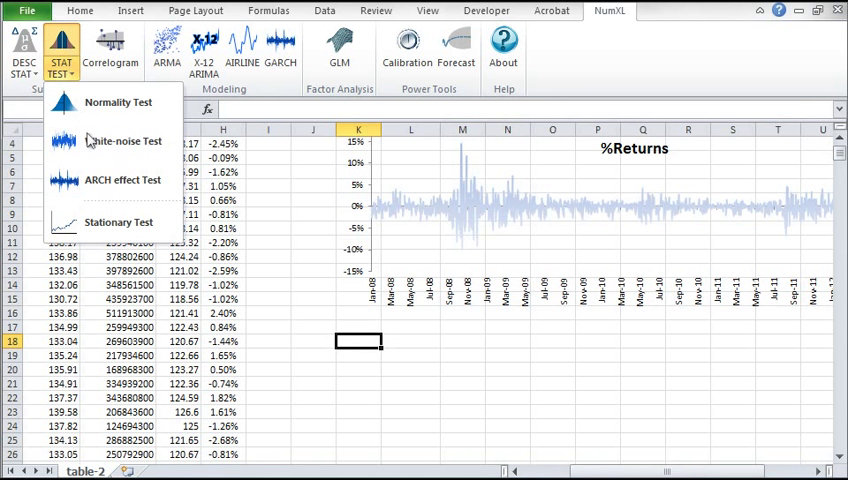
- Start a Stationary Test on H3:H1202 at 0.05 significance, output to K18, reviewing ADF/KPSS tests
{"action": "left_click", "coordinate": [119, 222]}
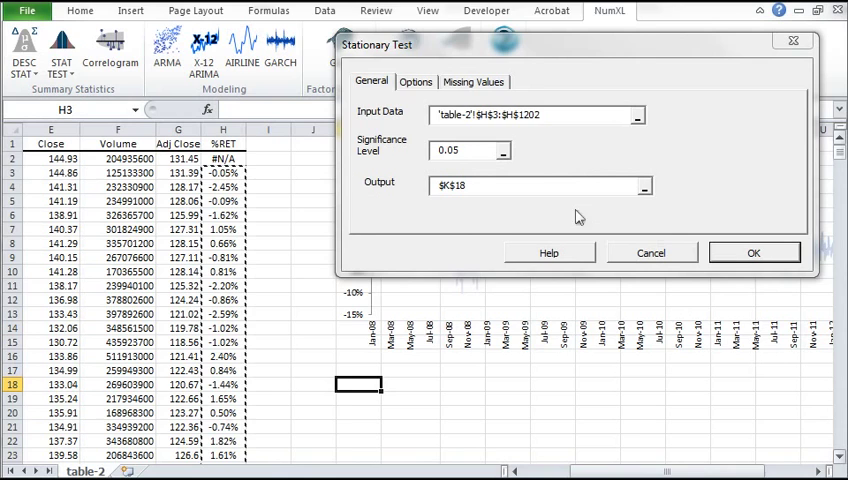
{"action": "left_click", "coordinate": [415, 81]}
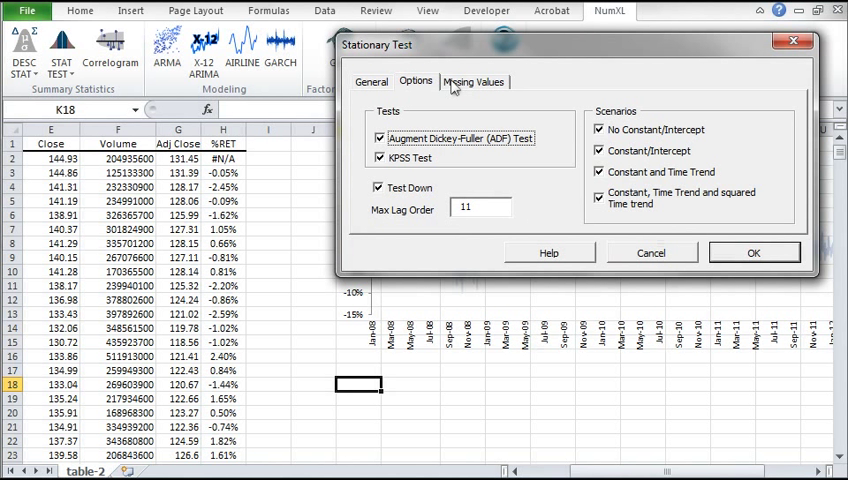
- Review missing-value handling and run the Stationary Test, writing ADF results to K18
{"action": "left_click", "coordinate": [474, 81]}
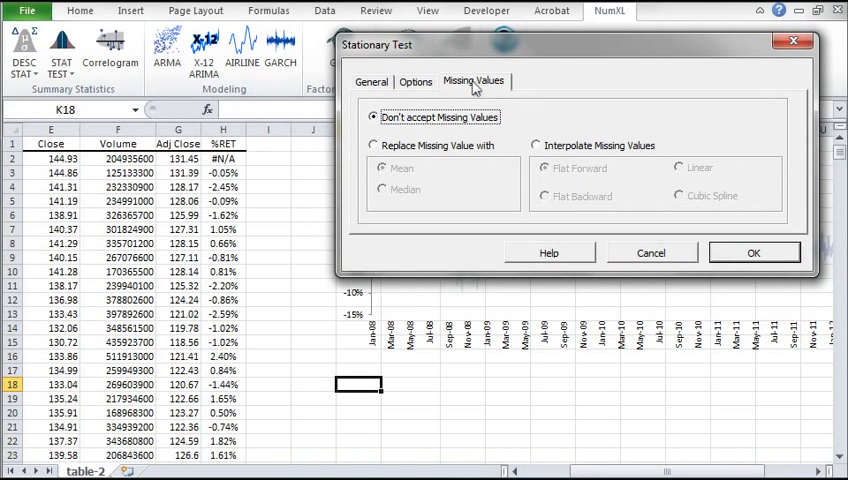
{"action": "left_click", "coordinate": [754, 252]}
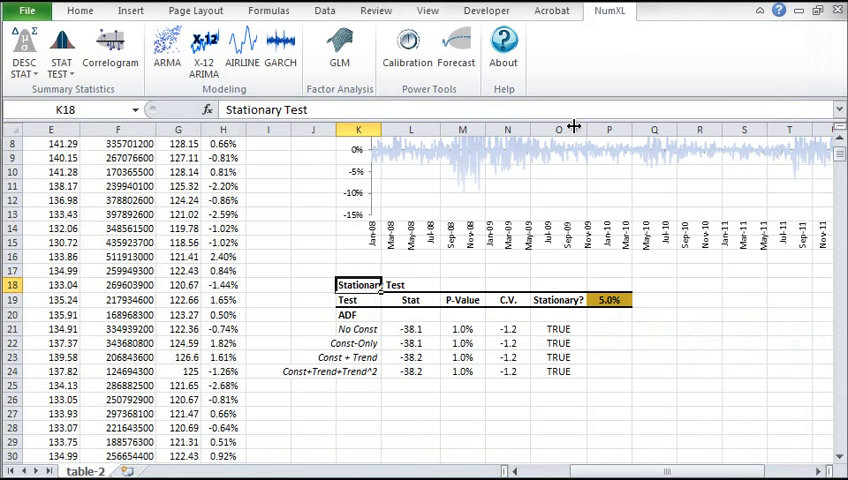